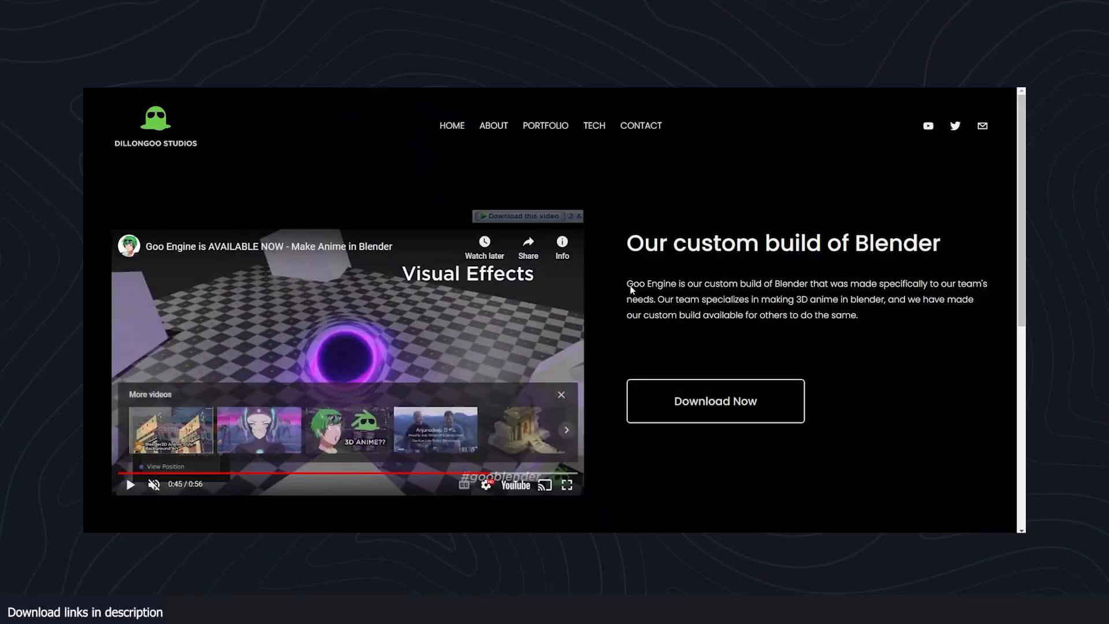
{"action": "mouse_move", "coordinate": [716, 401]}
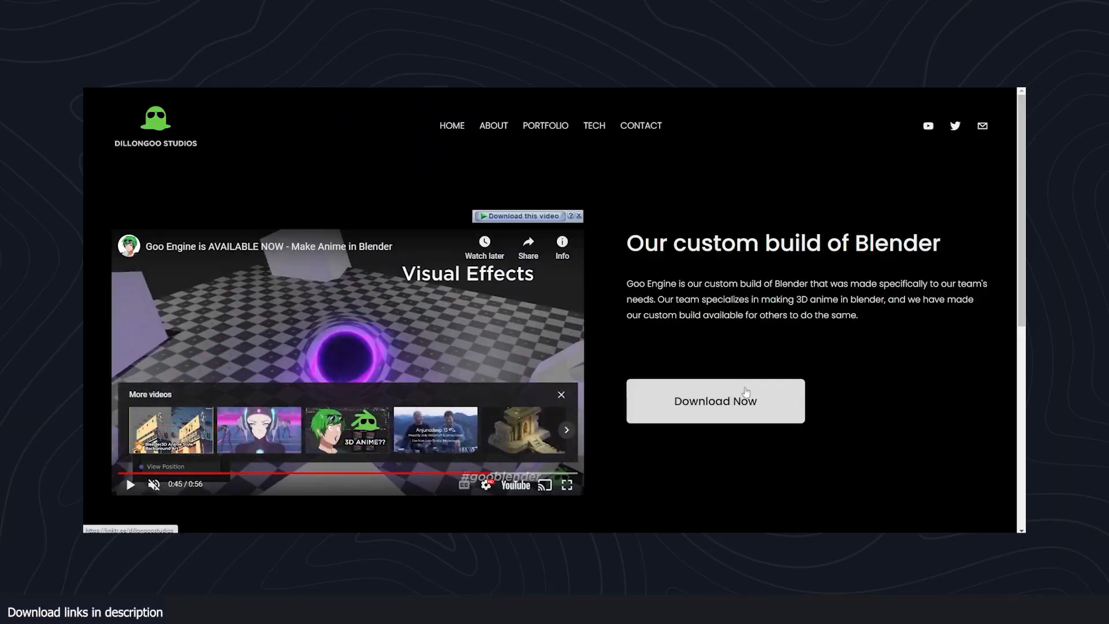
Follow 'Download Now' to the Linktree page and open the Goo Engine Download on Patreon
{"action": "left_click", "coordinate": [714, 401]}
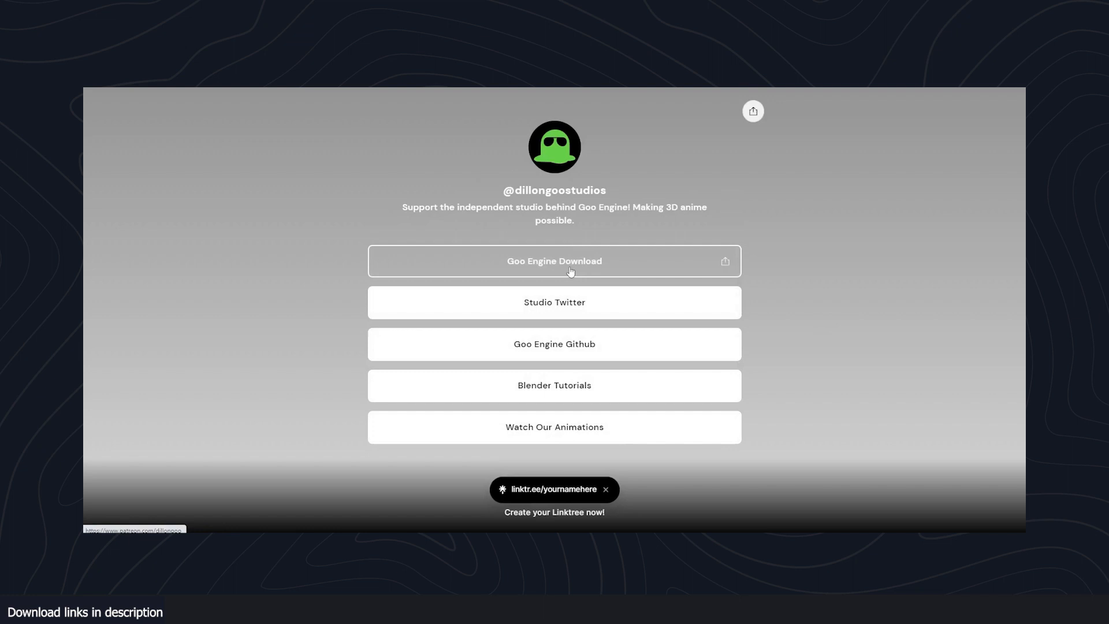
{"action": "left_click", "coordinate": [553, 261]}
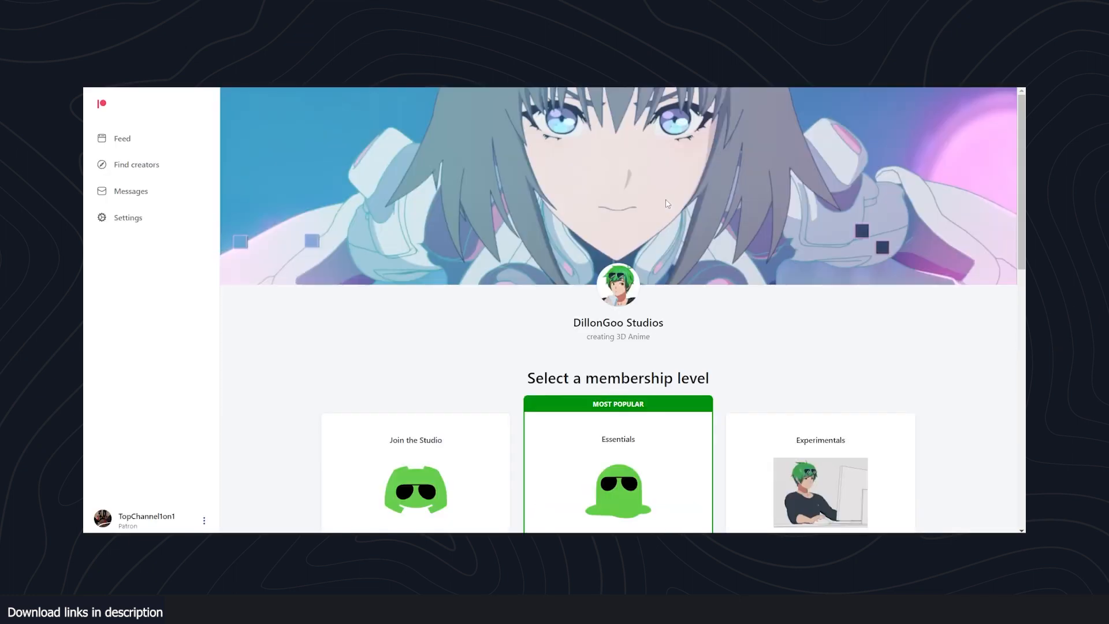
{"action": "scroll", "scroll_direction": "down", "scroll_amount": 3}
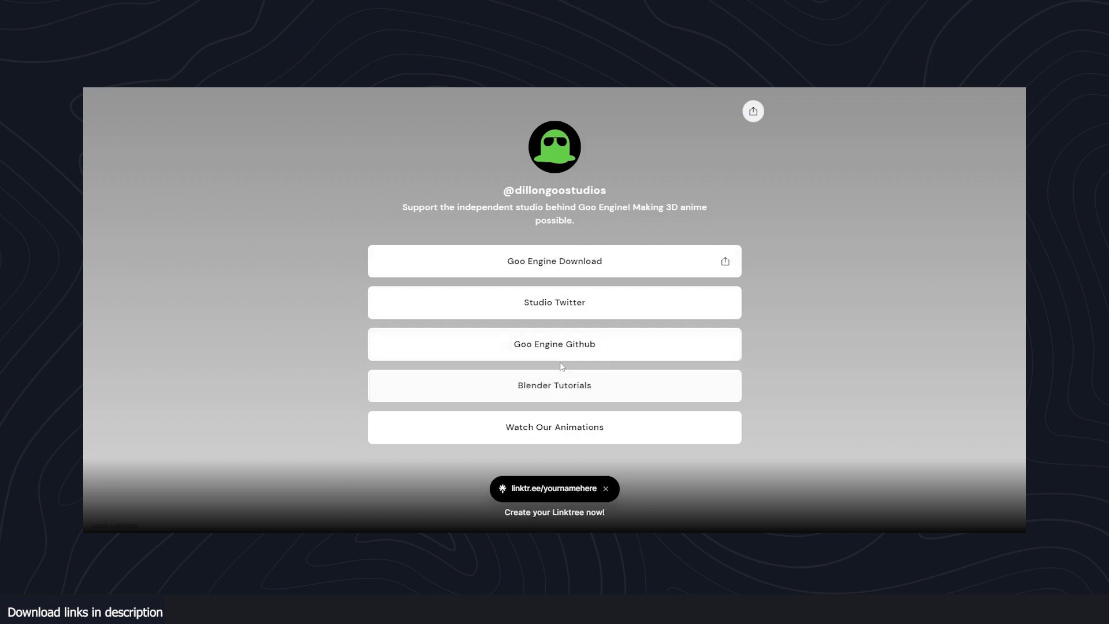
Open the goo-engine GitHub repository from the Linktree and read down through its readme
{"action": "left_click", "coordinate": [555, 344]}
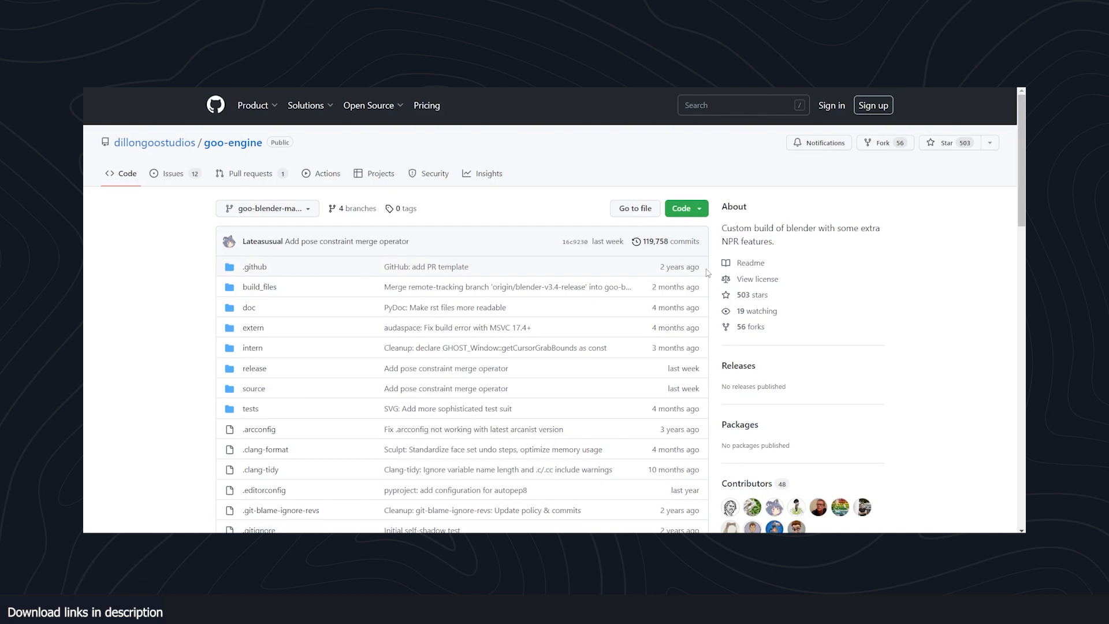
{"action": "mouse_move", "coordinate": [678, 260]}
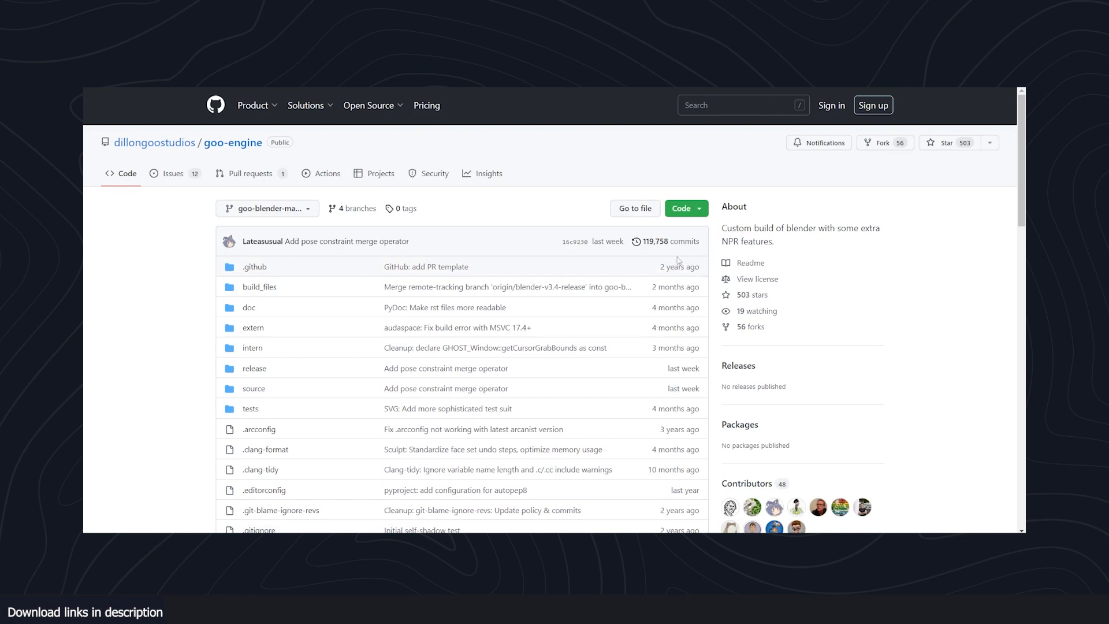
{"action": "mouse_move", "coordinate": [652, 272]}
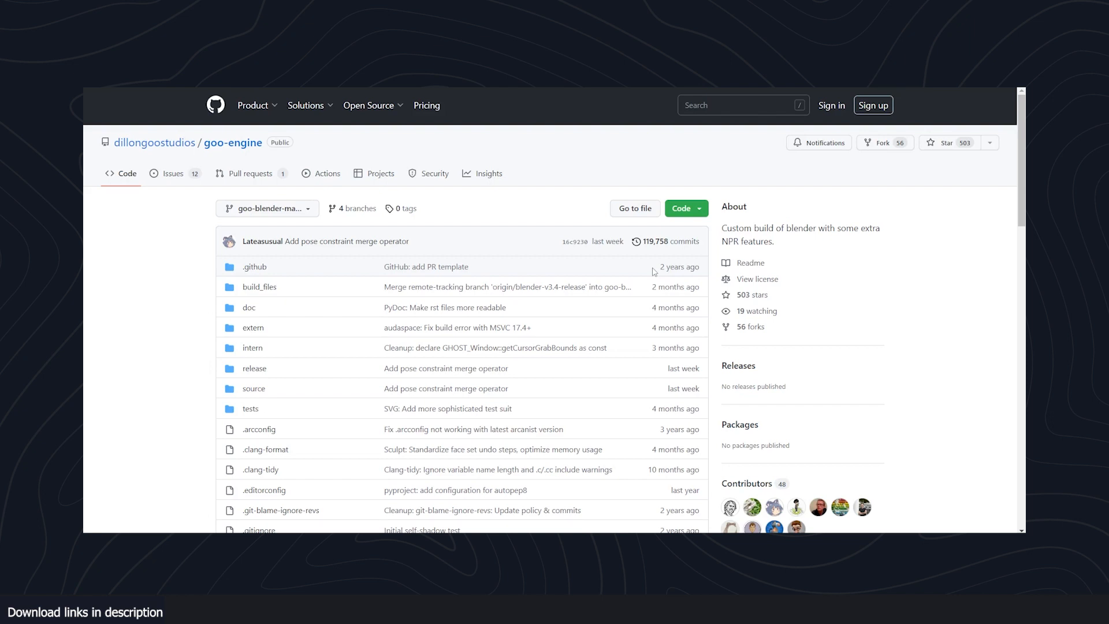
{"action": "scroll", "scroll_direction": "down", "scroll_amount": 3}
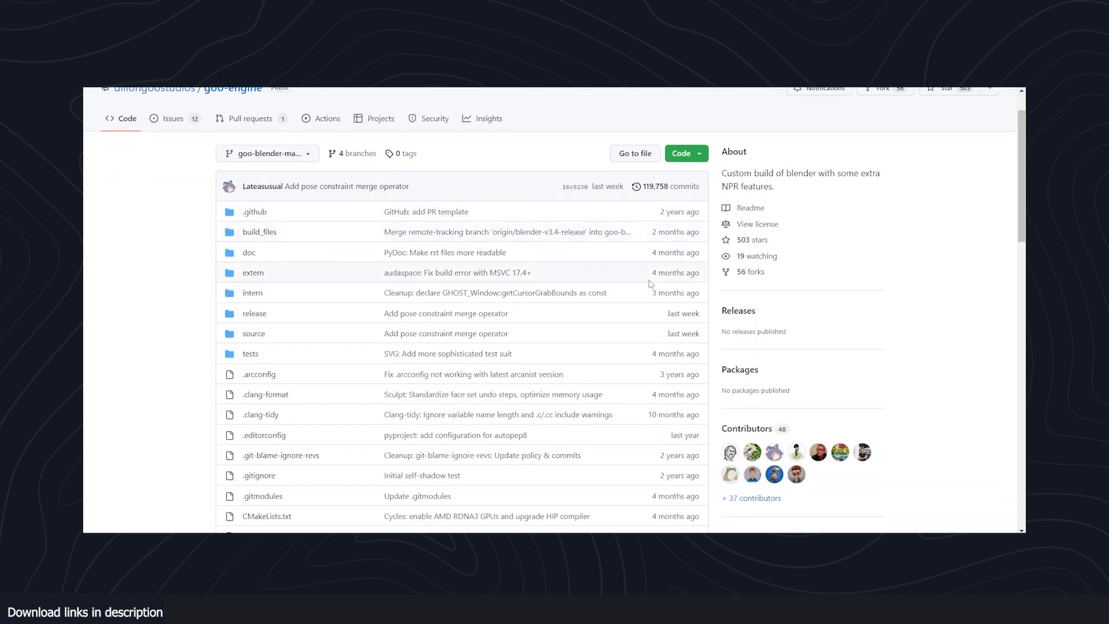
{"action": "scroll", "scroll_direction": "down", "scroll_amount": 3}
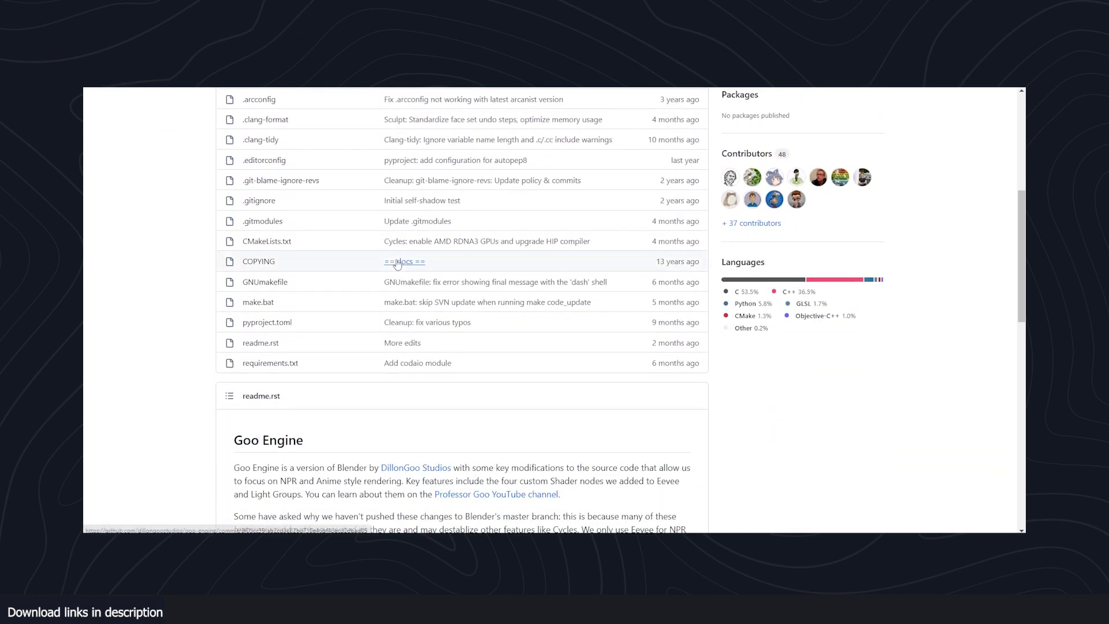
{"action": "scroll", "scroll_direction": "down", "scroll_amount": 3}
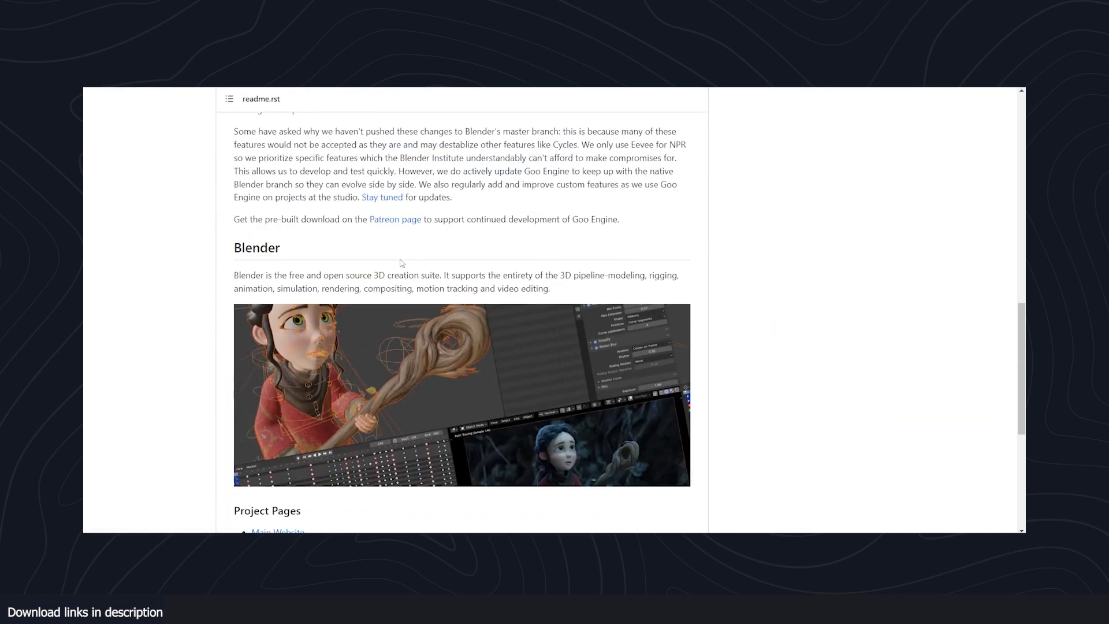
{"action": "scroll", "scroll_direction": "down", "scroll_amount": 3}
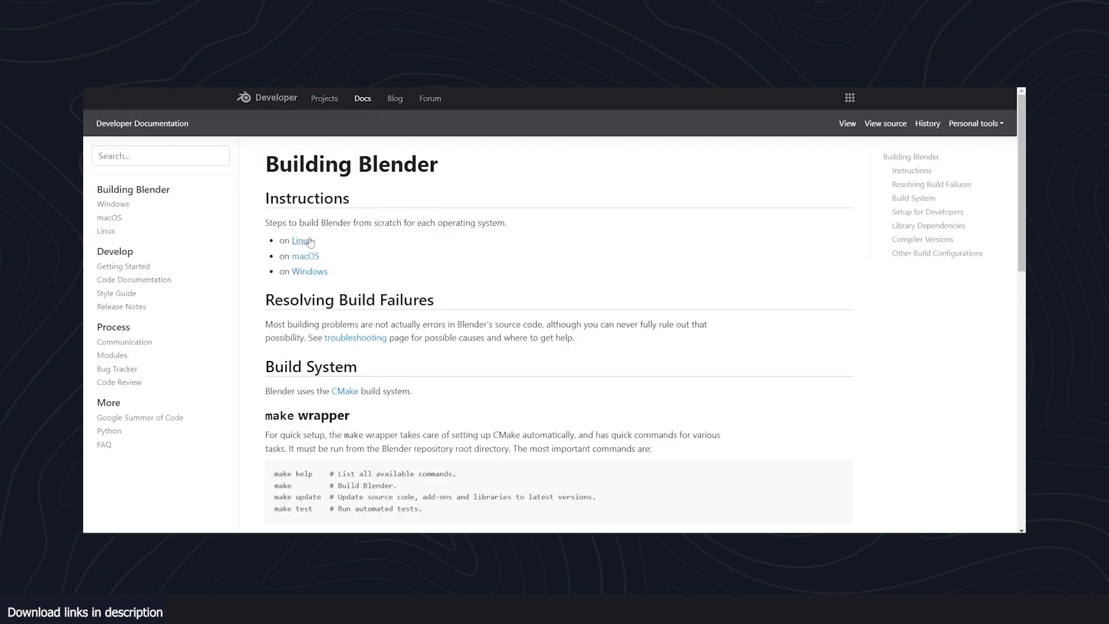
Read down the Building Blender docs page listing Linux, macOS and Windows instructions
{"action": "scroll", "scroll_direction": "down", "scroll_amount": 3}
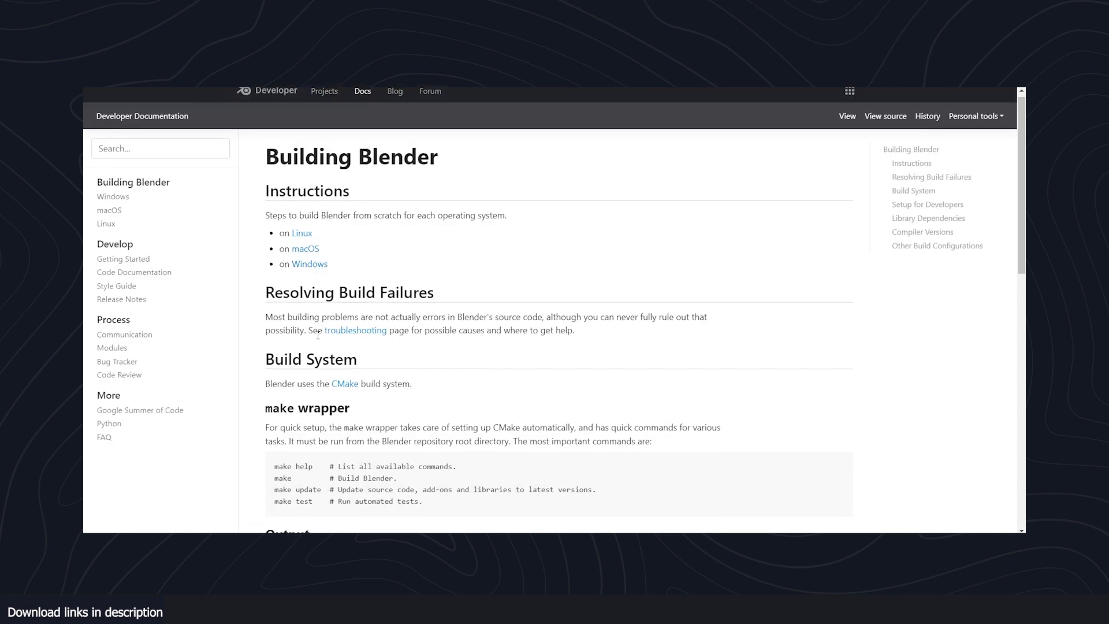
{"action": "scroll", "scroll_direction": "down", "scroll_amount": 3}
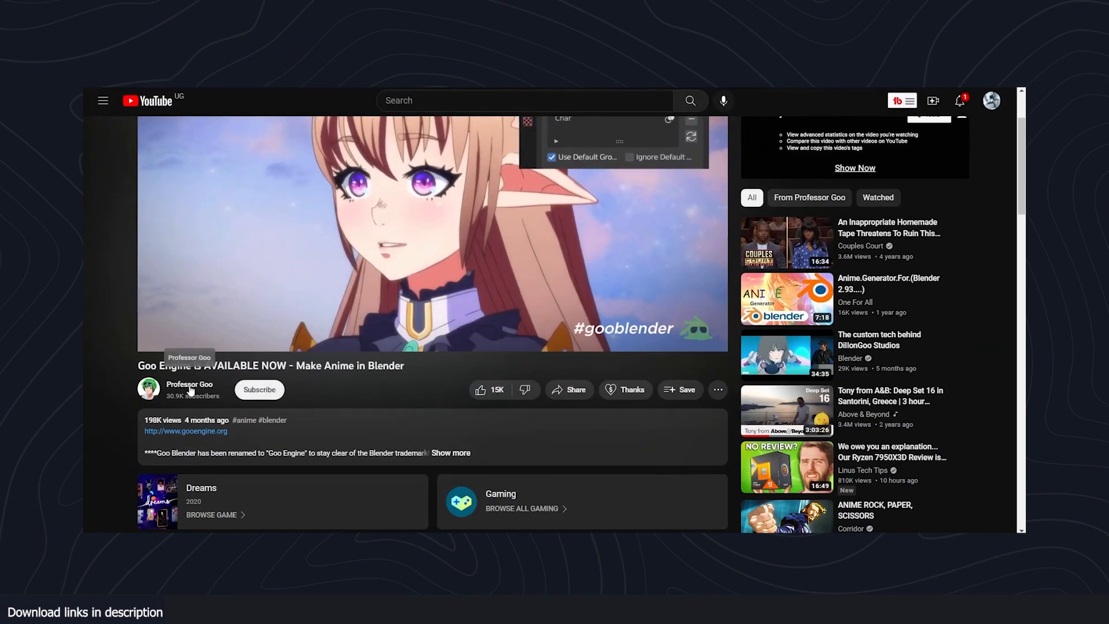
Open the Professor Goo channel's Videos listing and browse its recent uploads
{"action": "left_click", "coordinate": [189, 384]}
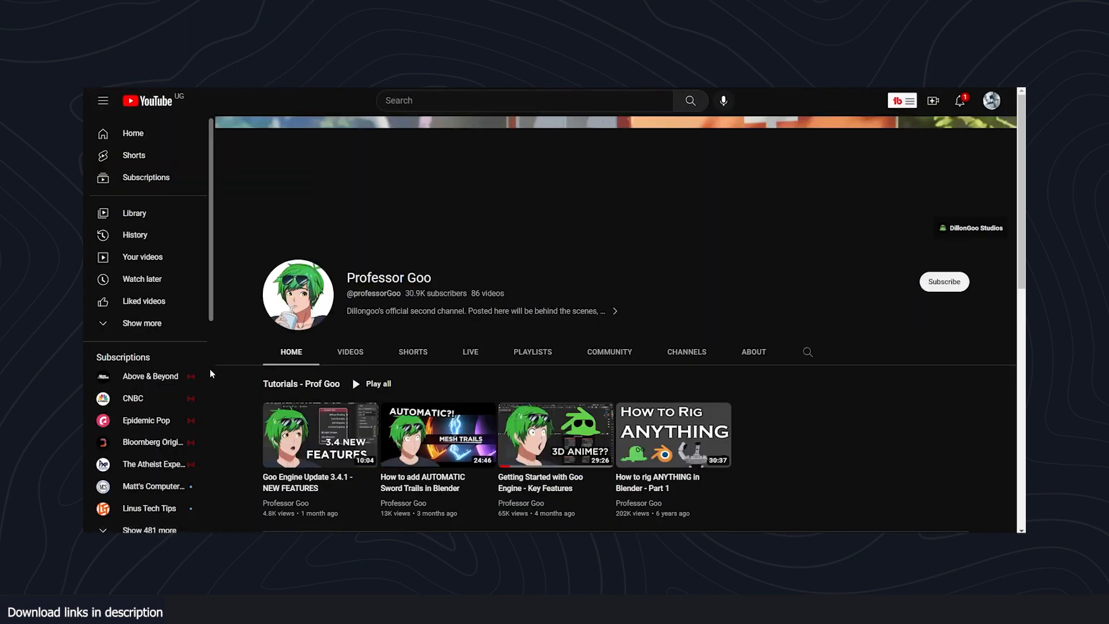
{"action": "left_click", "coordinate": [349, 351]}
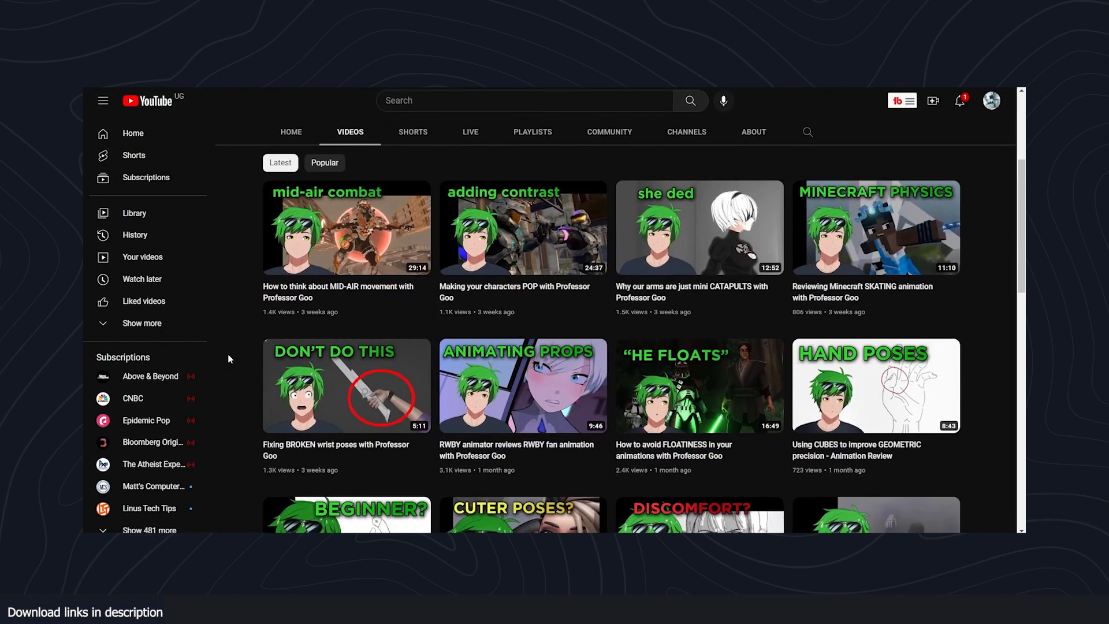
{"action": "scroll", "scroll_direction": "up", "scroll_amount": 3}
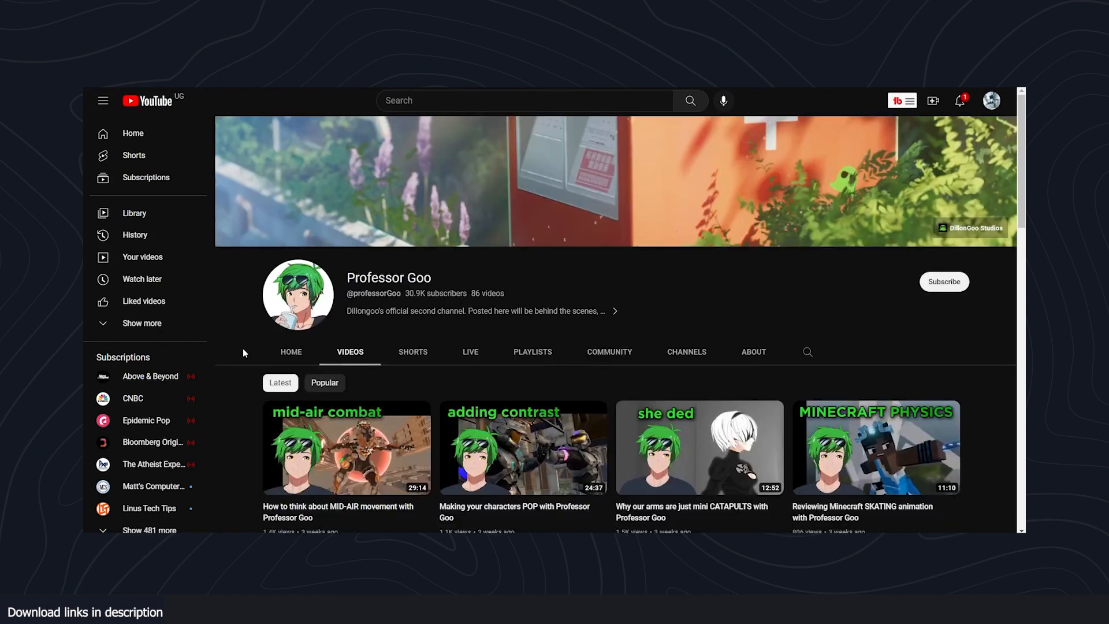
{"action": "scroll", "scroll_direction": "down", "scroll_amount": 3}
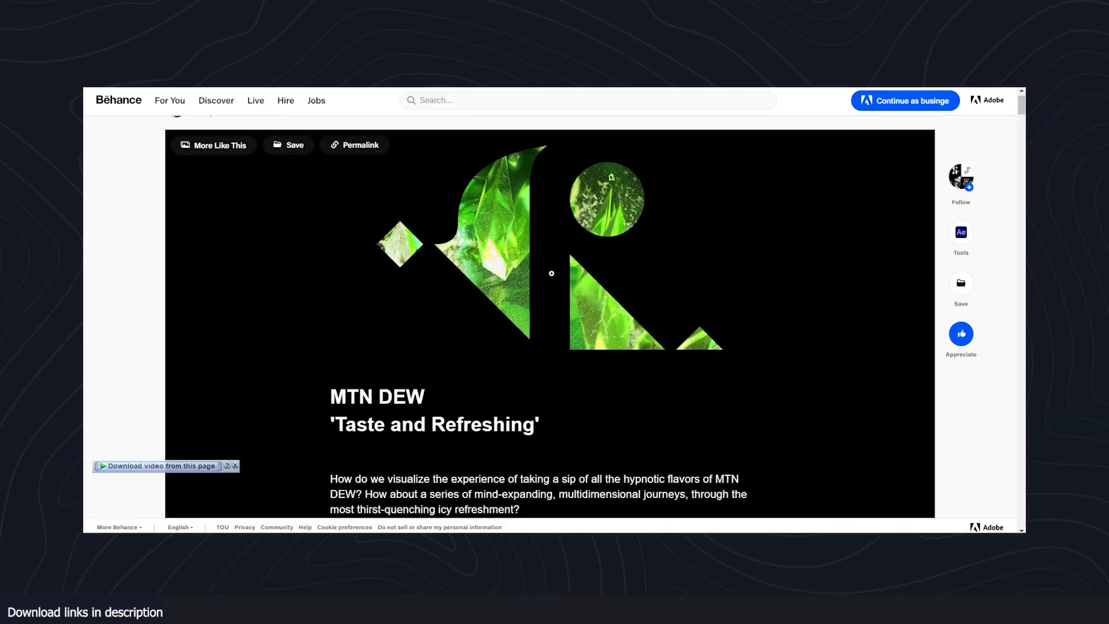
Scroll from the MTN DEW project title down to its embedded green bottle animation video
{"action": "scroll", "scroll_direction": "down", "scroll_amount": 3}
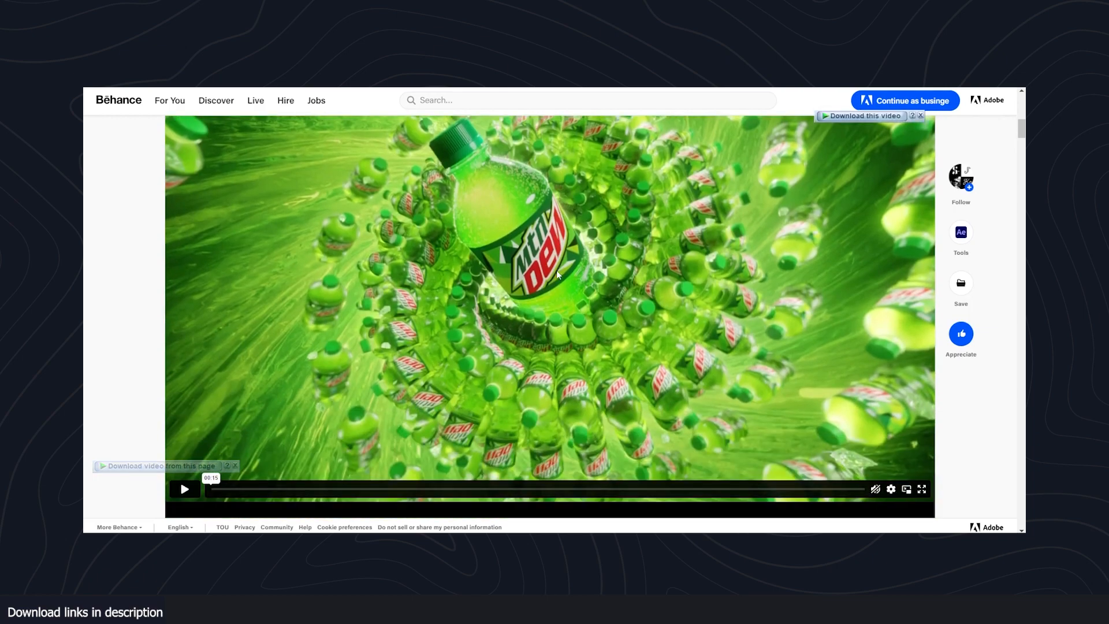
{"action": "scroll", "scroll_direction": "down", "scroll_amount": 3}
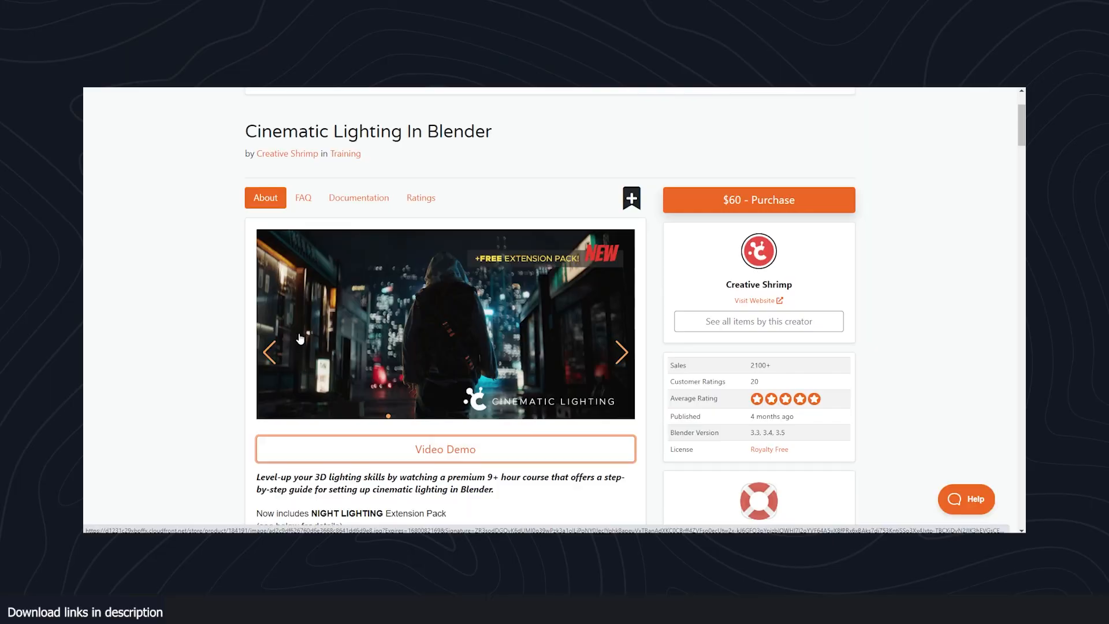
{"action": "mouse_move", "coordinate": [435, 438]}
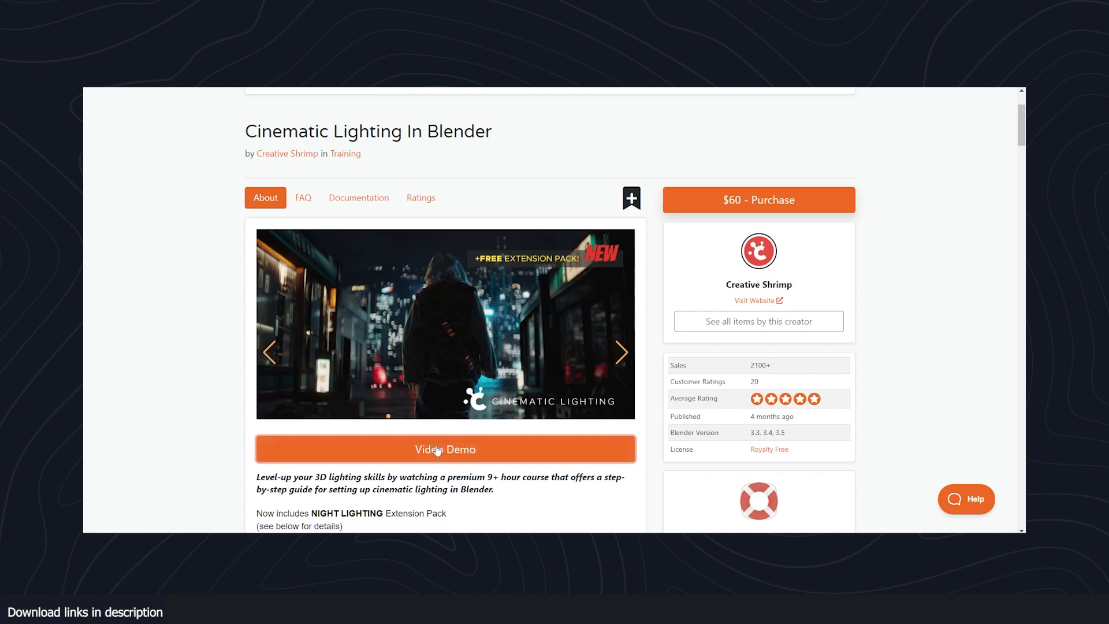
Play the Cinematic Lighting promo video, then move to the RBC vehicle rig add-on page
{"action": "left_click", "coordinate": [445, 450]}
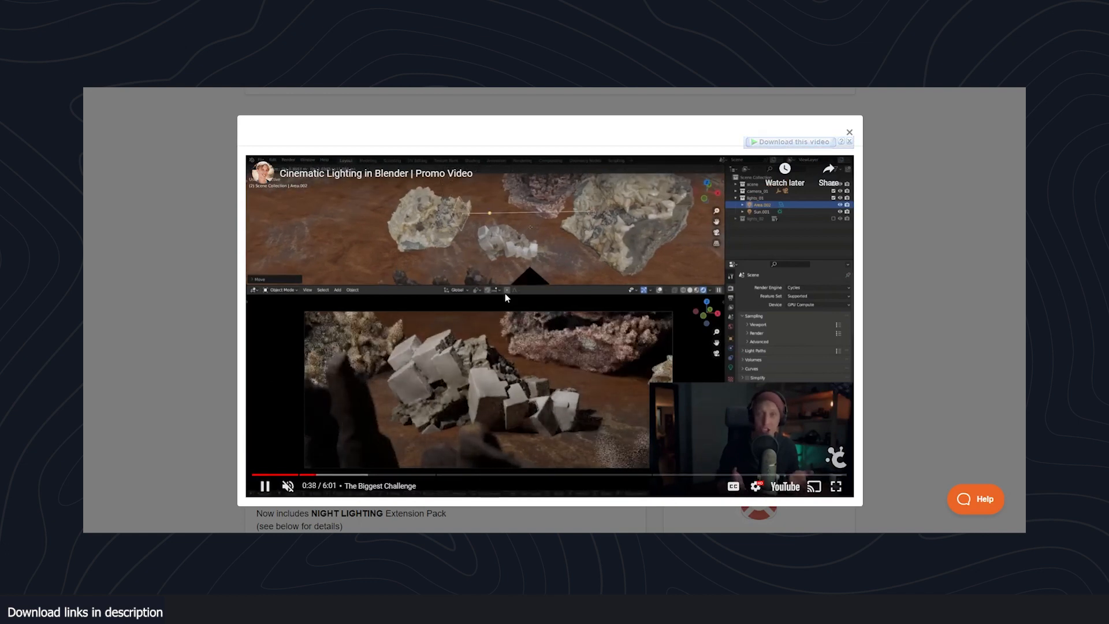
{"action": "left_click", "coordinate": [848, 131]}
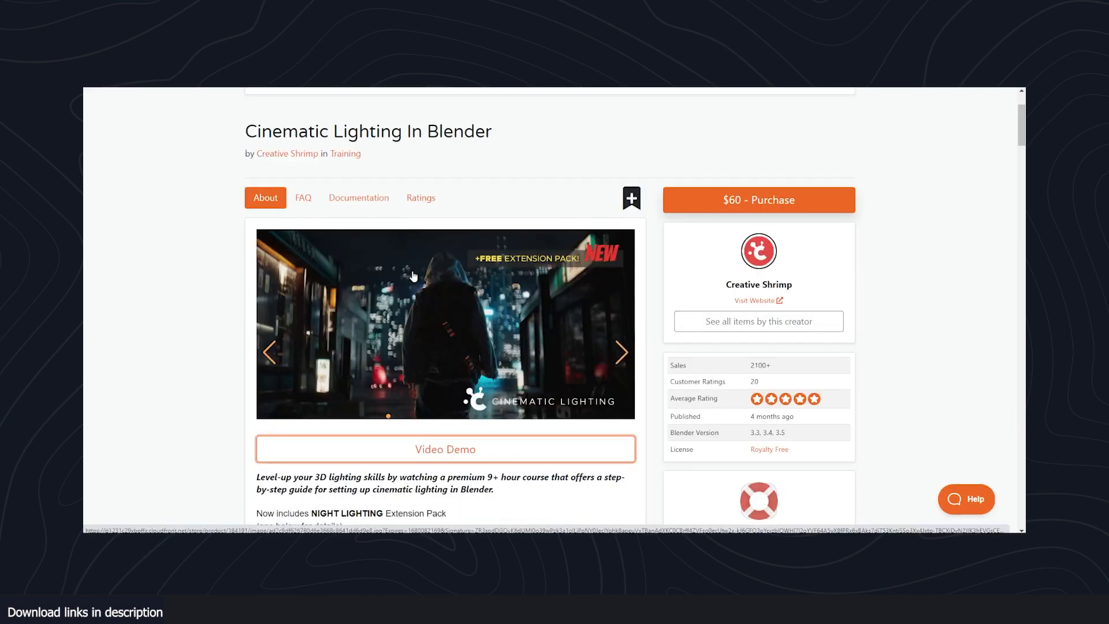
{"action": "scroll", "scroll_direction": "down", "scroll_amount": 3}
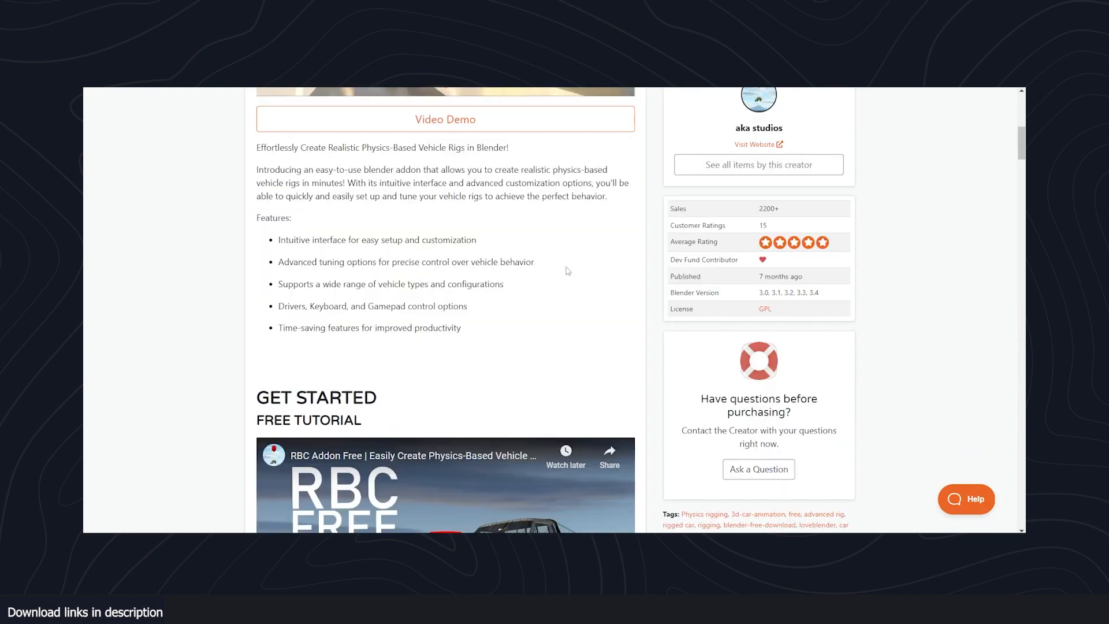
Read down the RBC add-on page through its Set Up, Tuning, Animation and Collisions sections
{"action": "scroll", "scroll_direction": "down", "scroll_amount": 3}
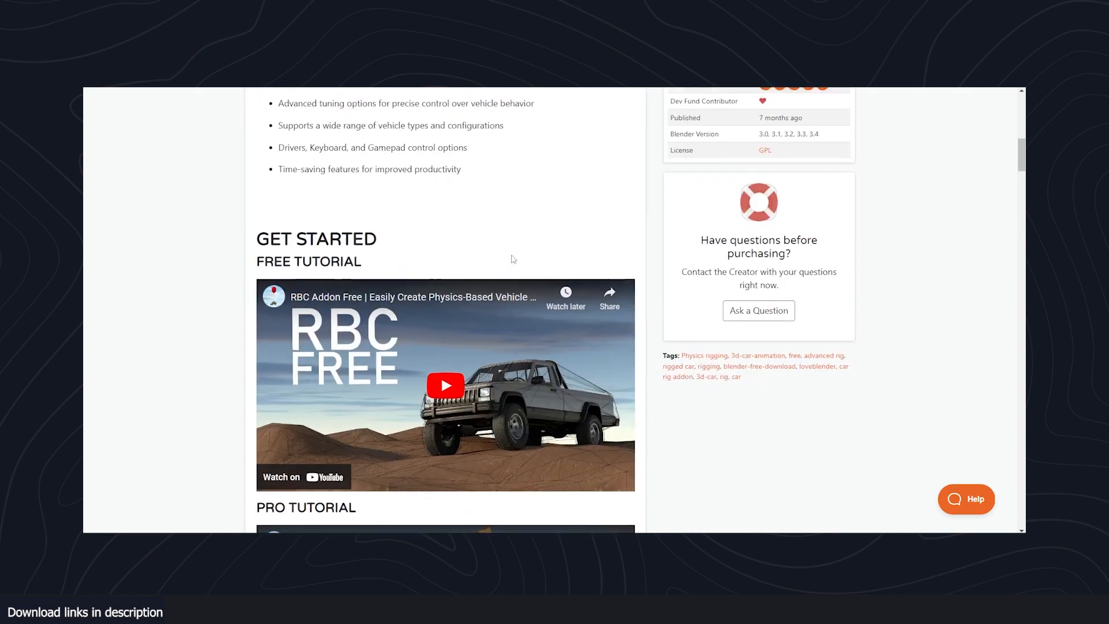
{"action": "scroll", "scroll_direction": "up", "scroll_amount": 3}
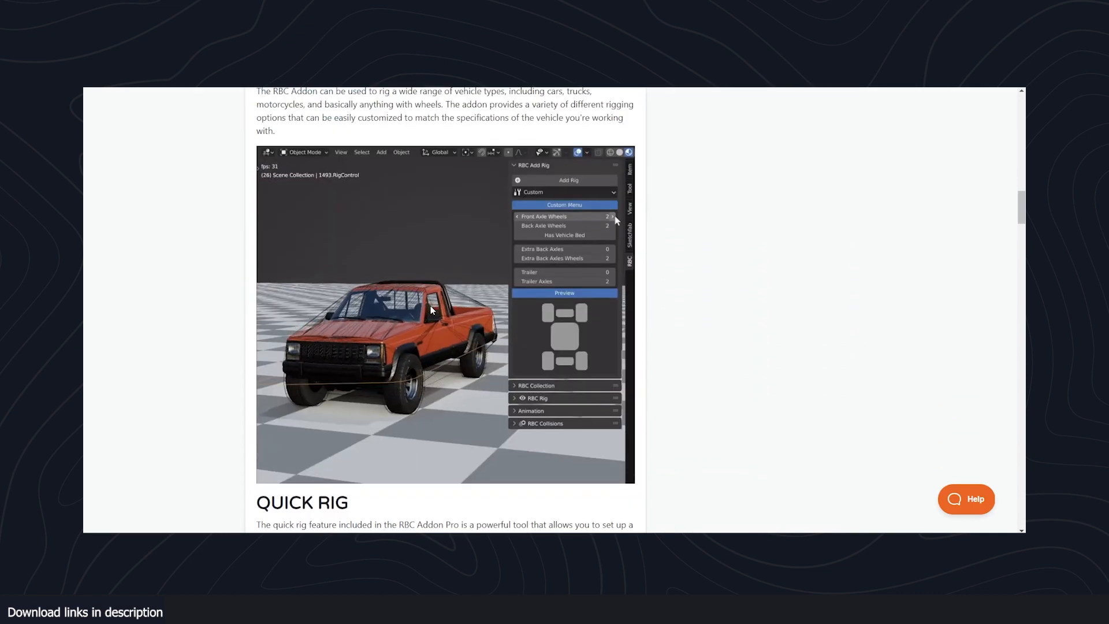
{"action": "scroll", "scroll_direction": "down", "scroll_amount": 3}
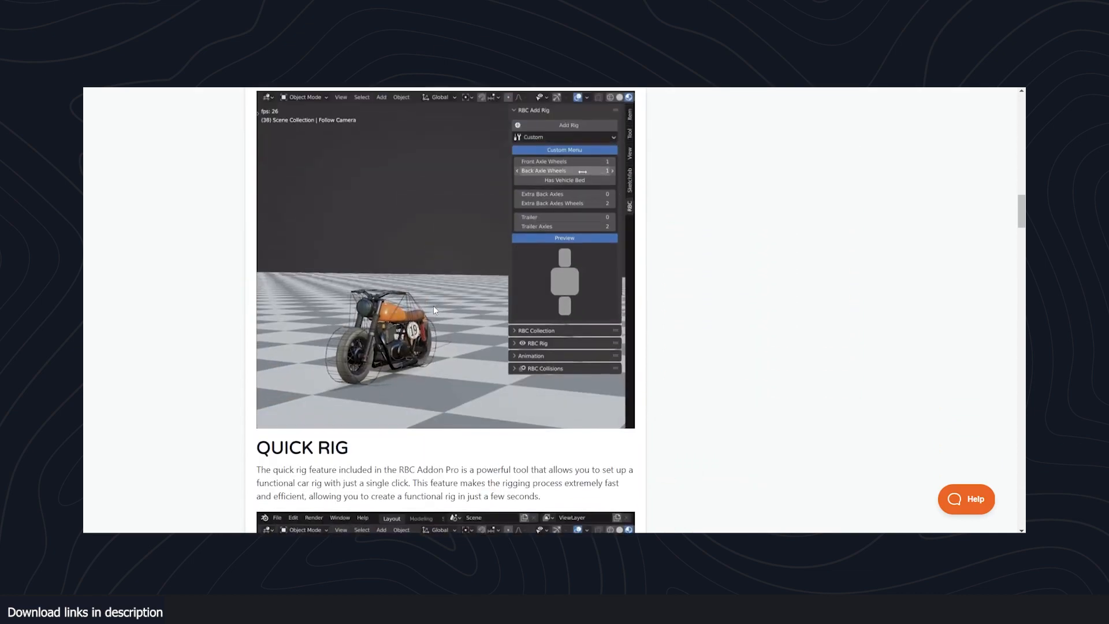
{"action": "scroll", "scroll_direction": "down", "scroll_amount": 3}
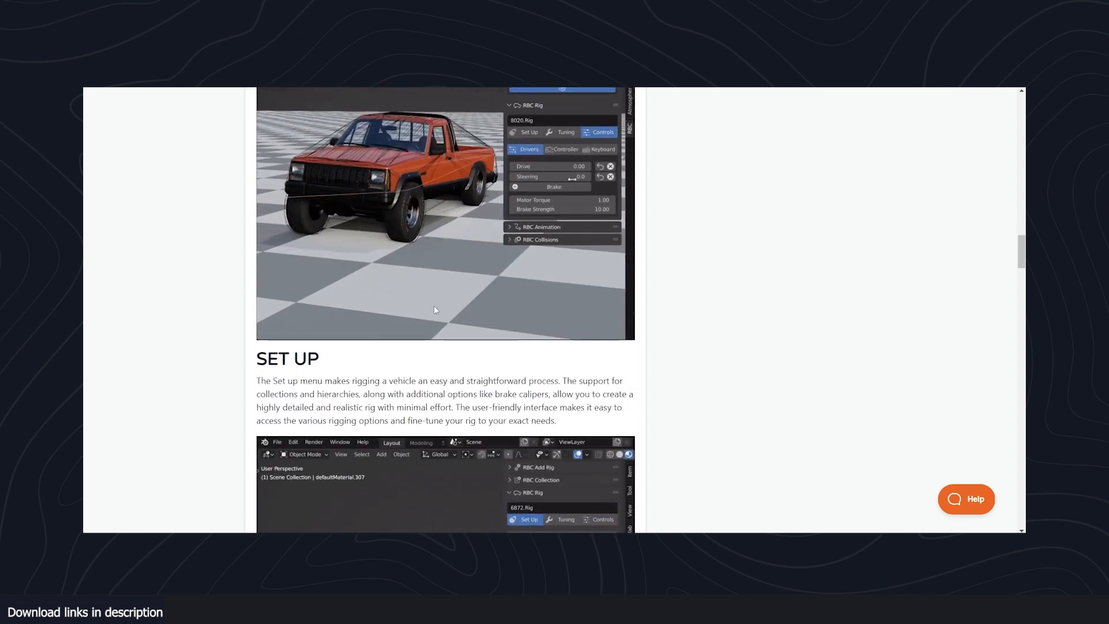
{"action": "scroll", "scroll_direction": "down", "scroll_amount": 3}
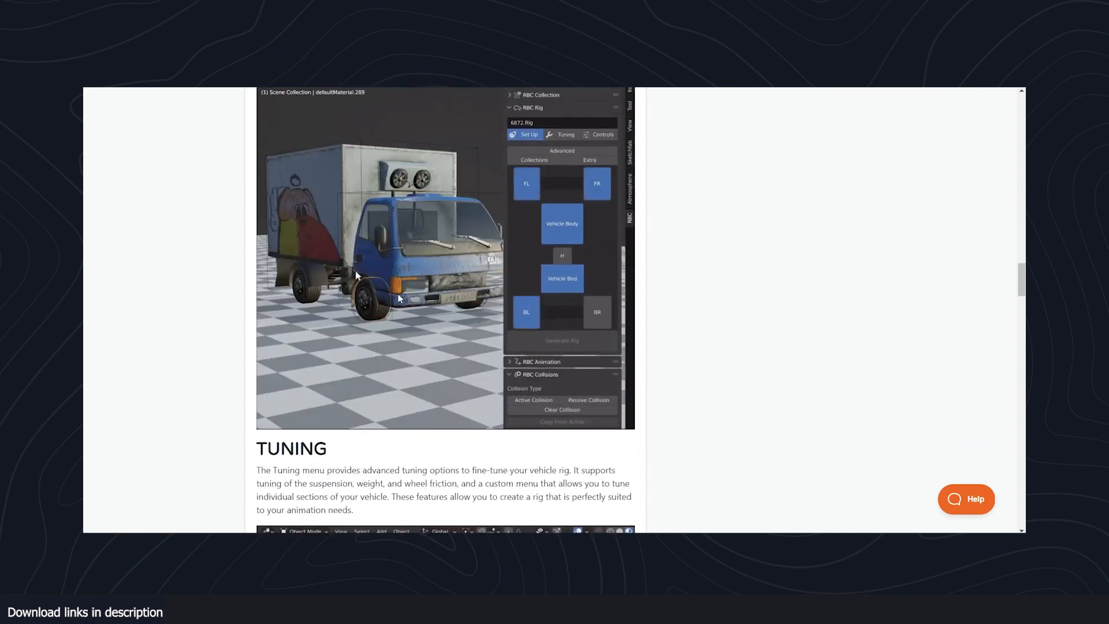
{"action": "scroll", "scroll_direction": "down", "scroll_amount": 3}
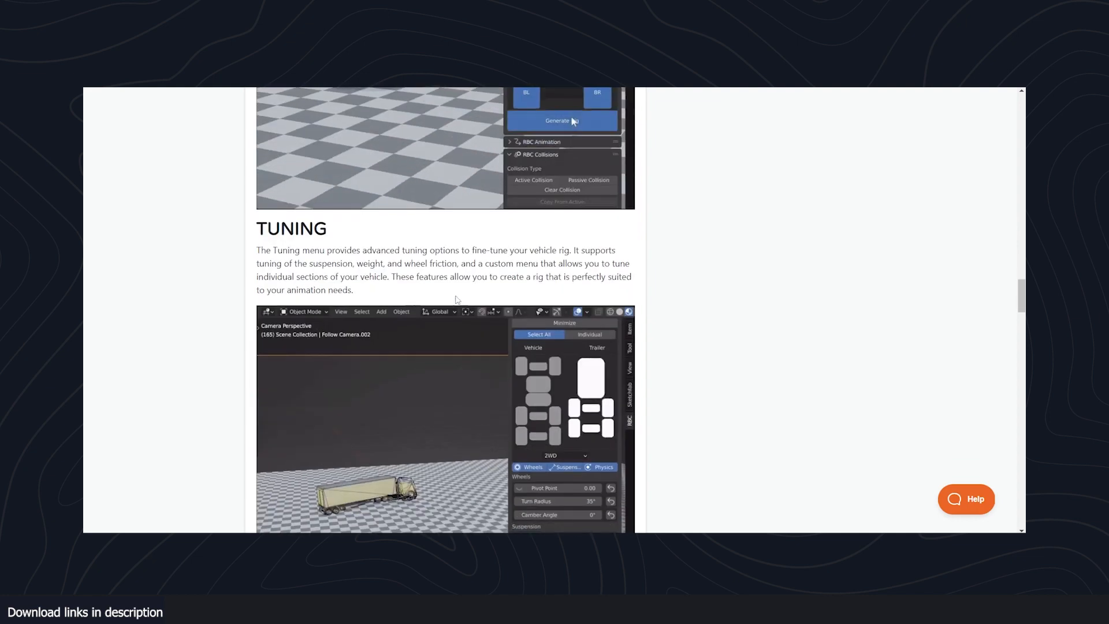
{"action": "scroll", "scroll_direction": "down", "scroll_amount": 3}
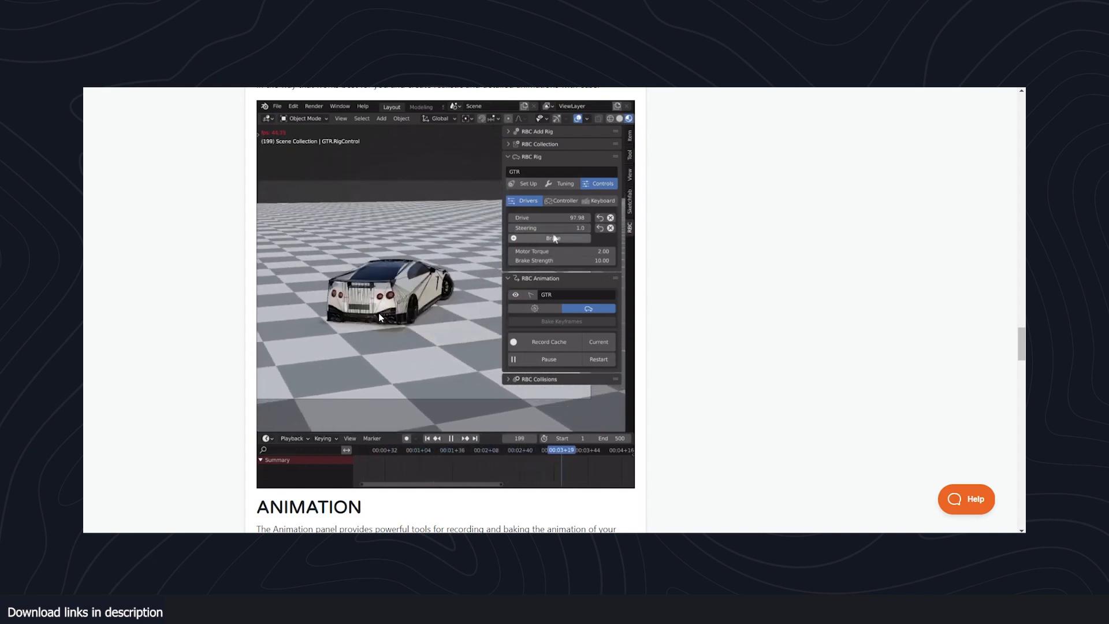
{"action": "scroll", "scroll_direction": "down", "scroll_amount": 3}
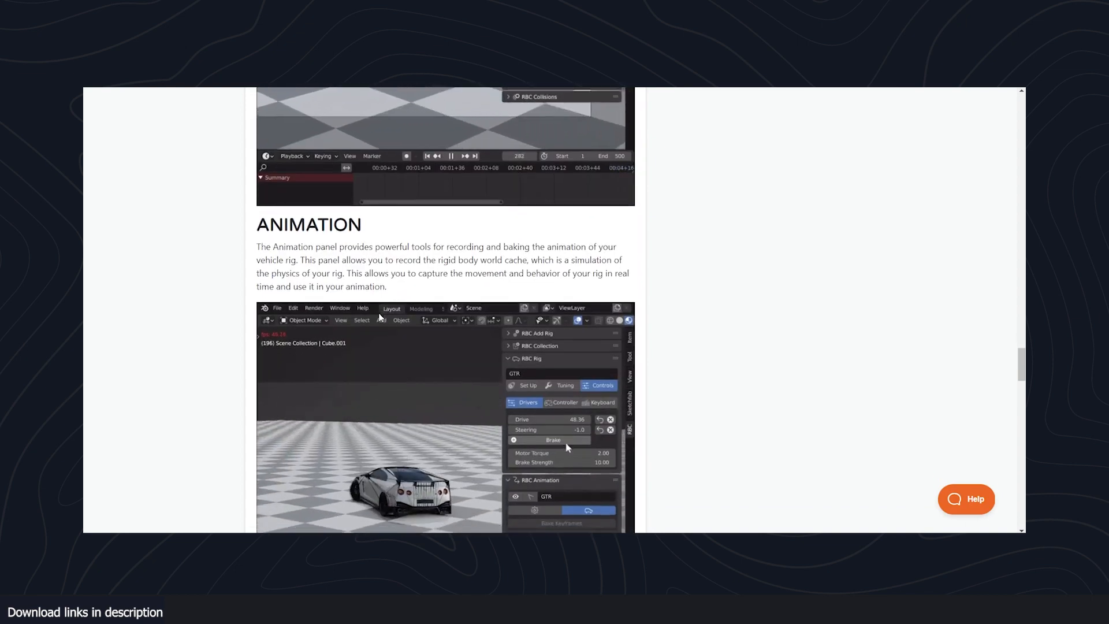
{"action": "scroll", "scroll_direction": "down", "scroll_amount": 3}
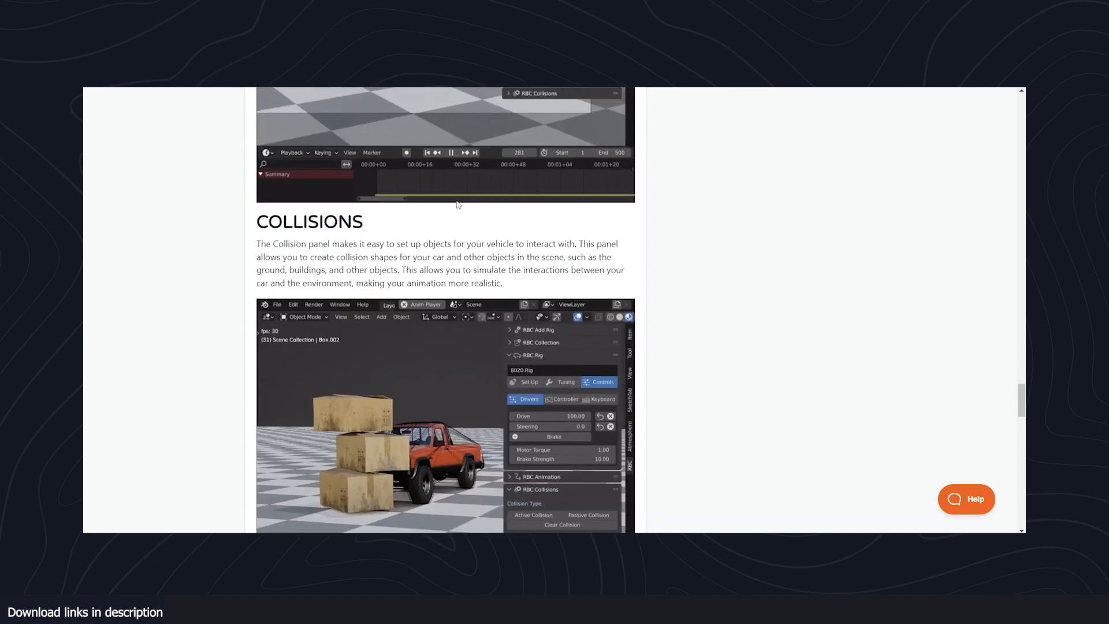
{"action": "scroll", "scroll_direction": "down", "scroll_amount": 3}
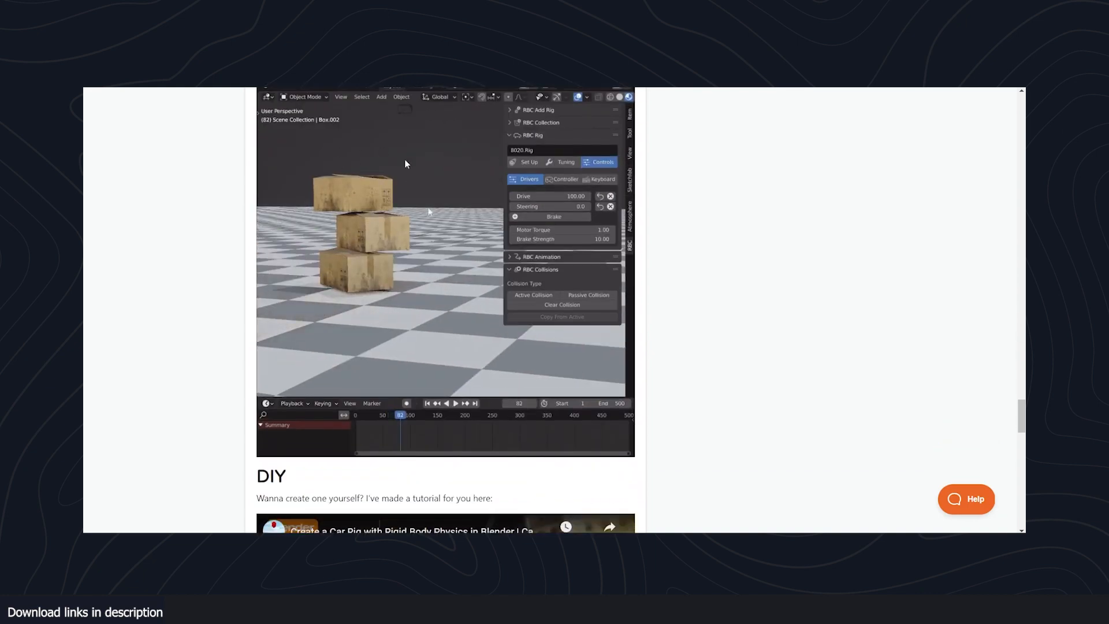
Play through the DIY tutorial video, then continue down to the What's Next RBC 1.3 roadmap
{"action": "left_click", "coordinate": [533, 294]}
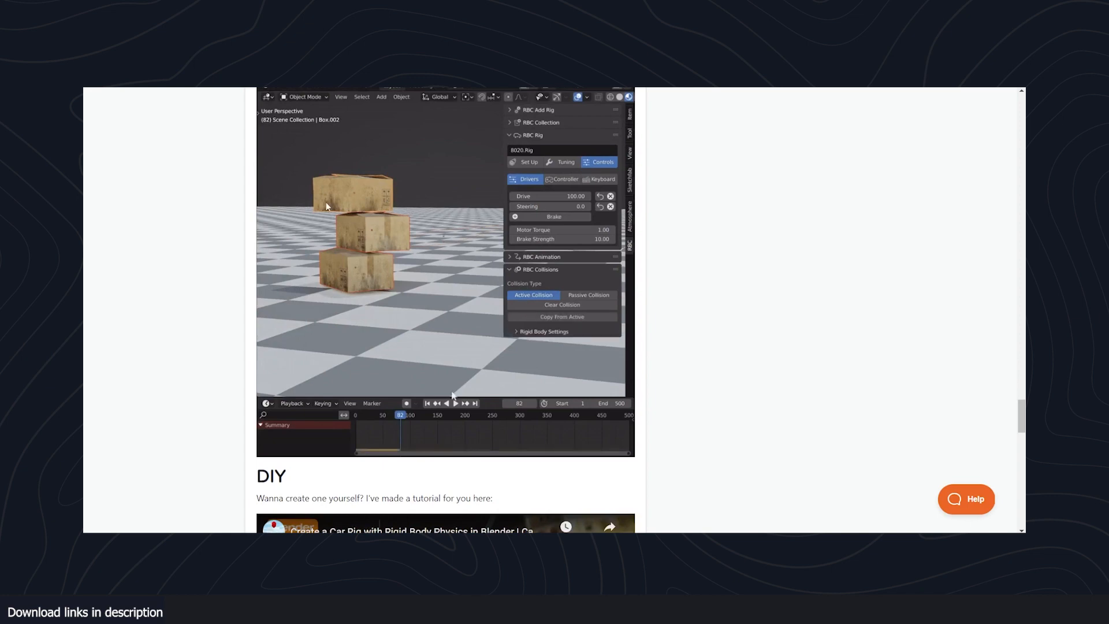
{"action": "left_click", "coordinate": [457, 403]}
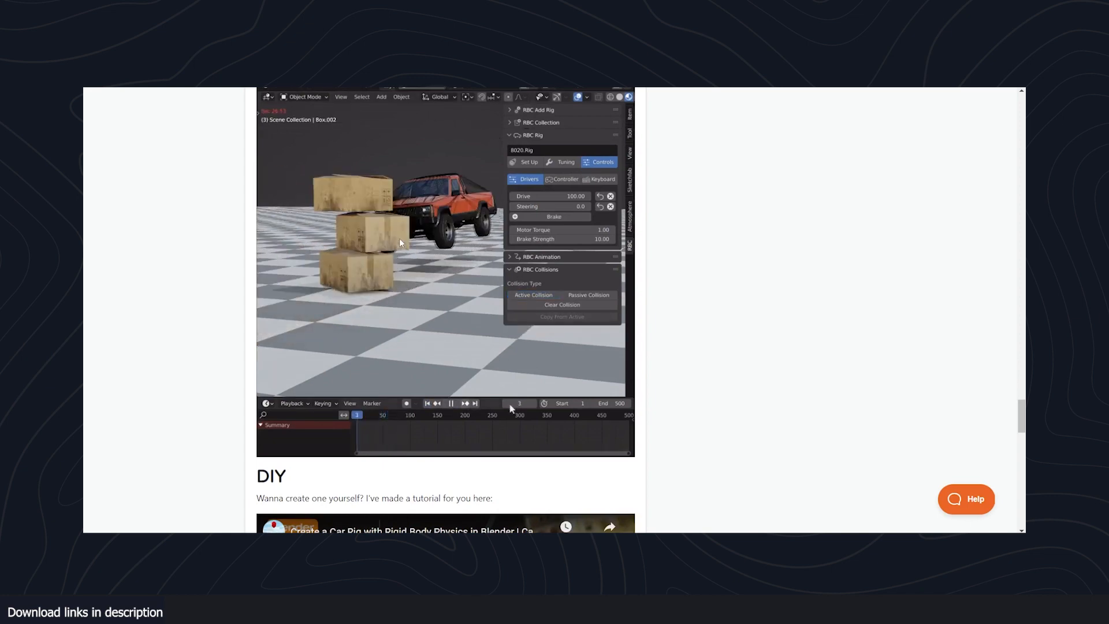
{"action": "left_click", "coordinate": [451, 403]}
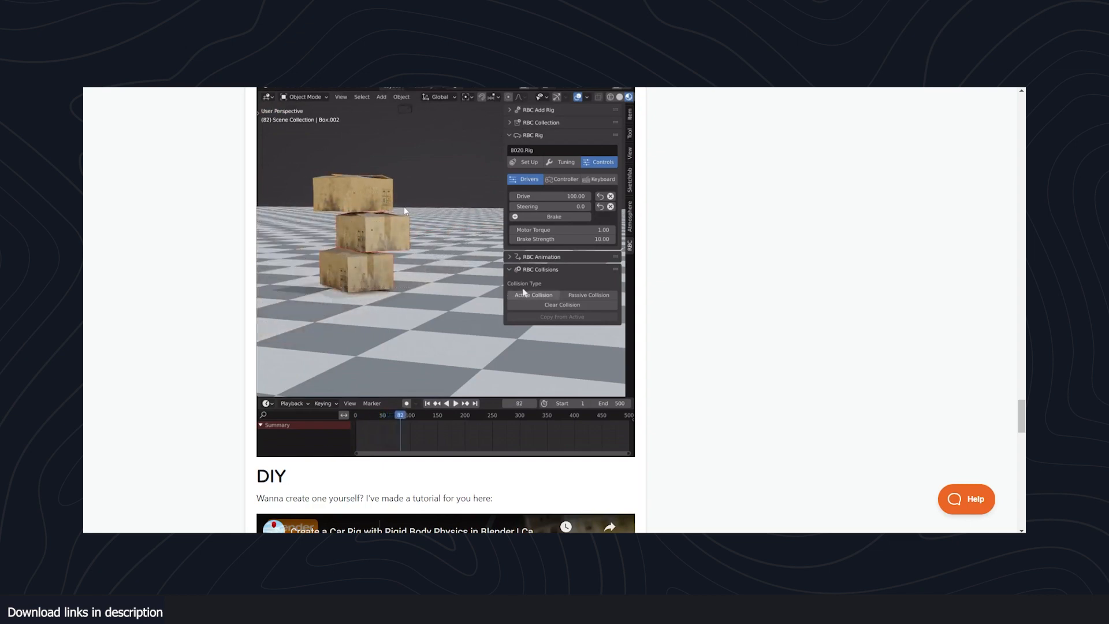
{"action": "left_click", "coordinate": [456, 403]}
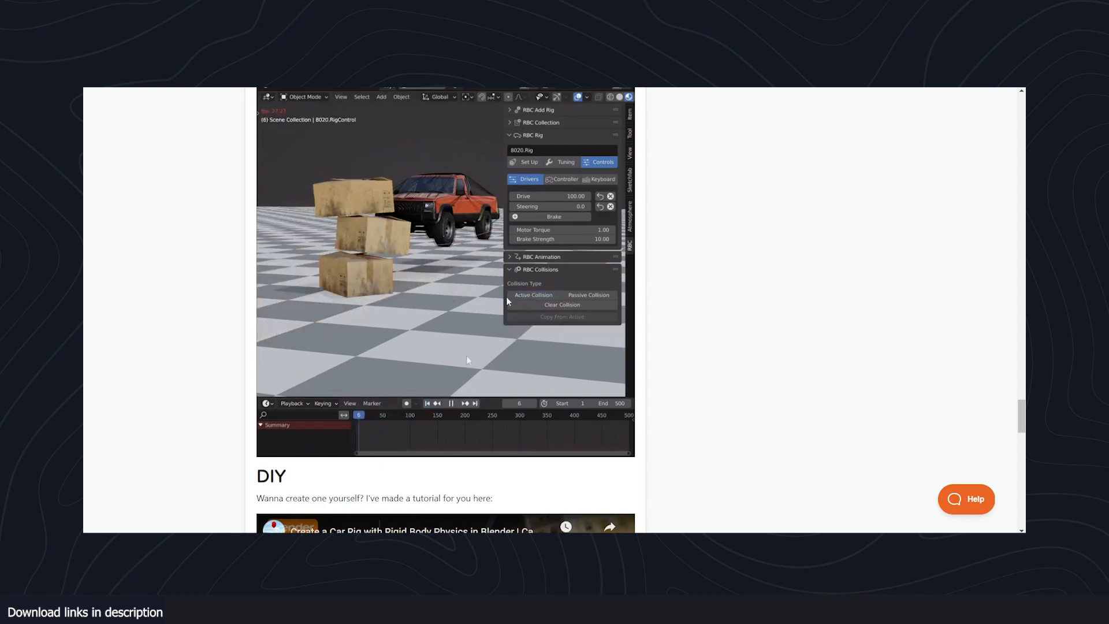
{"action": "left_click", "coordinate": [448, 404]}
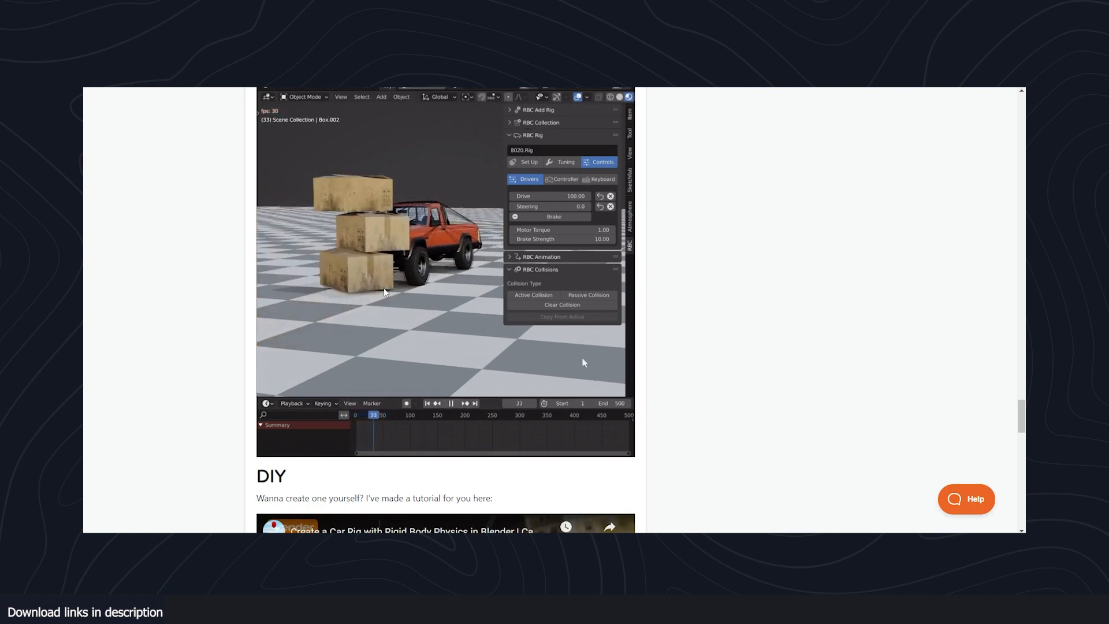
{"action": "left_click", "coordinate": [457, 404]}
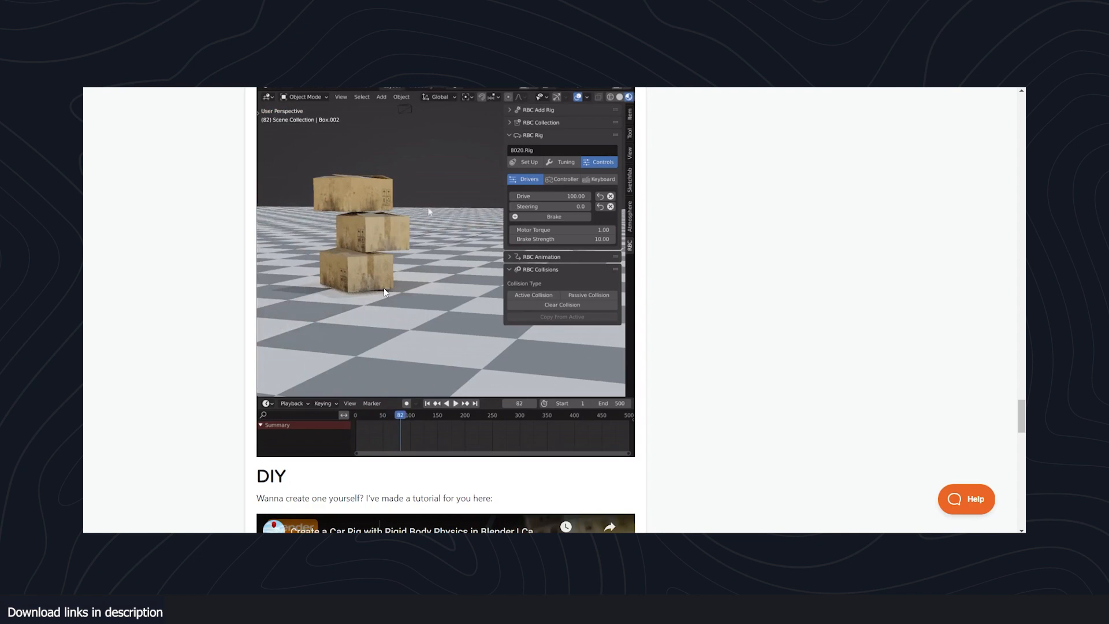
{"action": "left_click", "coordinate": [533, 295]}
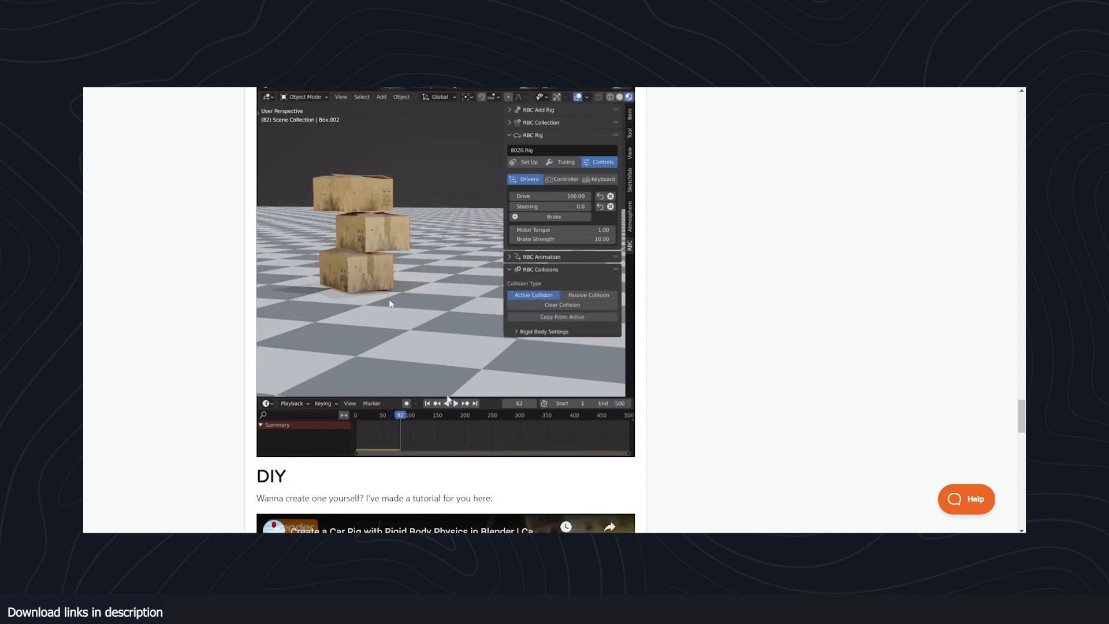
{"action": "scroll", "scroll_direction": "down", "scroll_amount": 3}
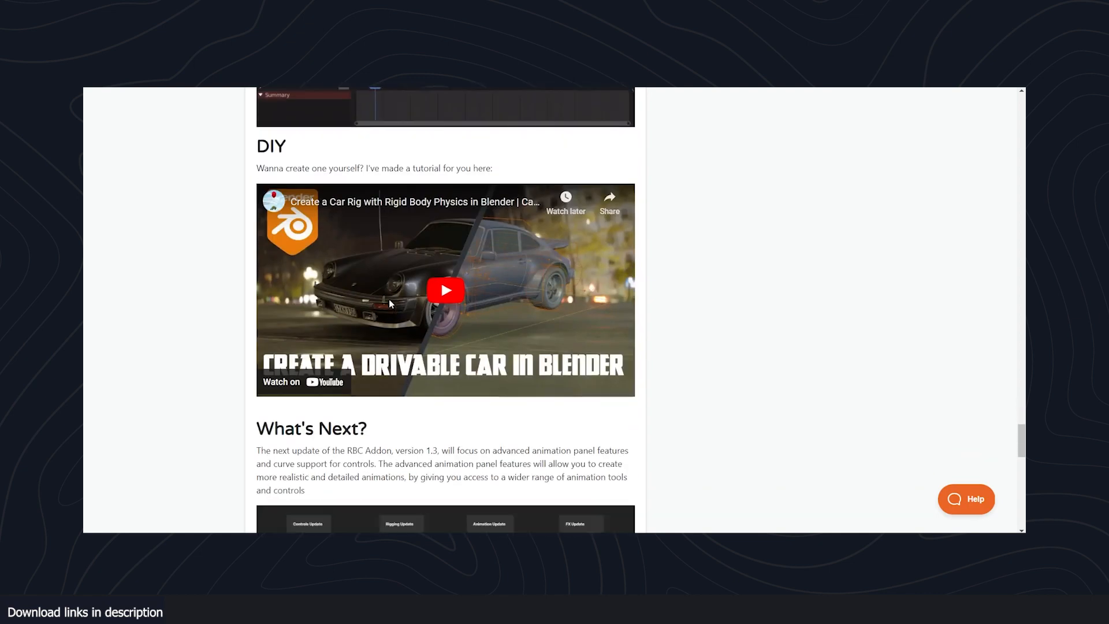
{"action": "scroll", "scroll_direction": "down", "scroll_amount": 3}
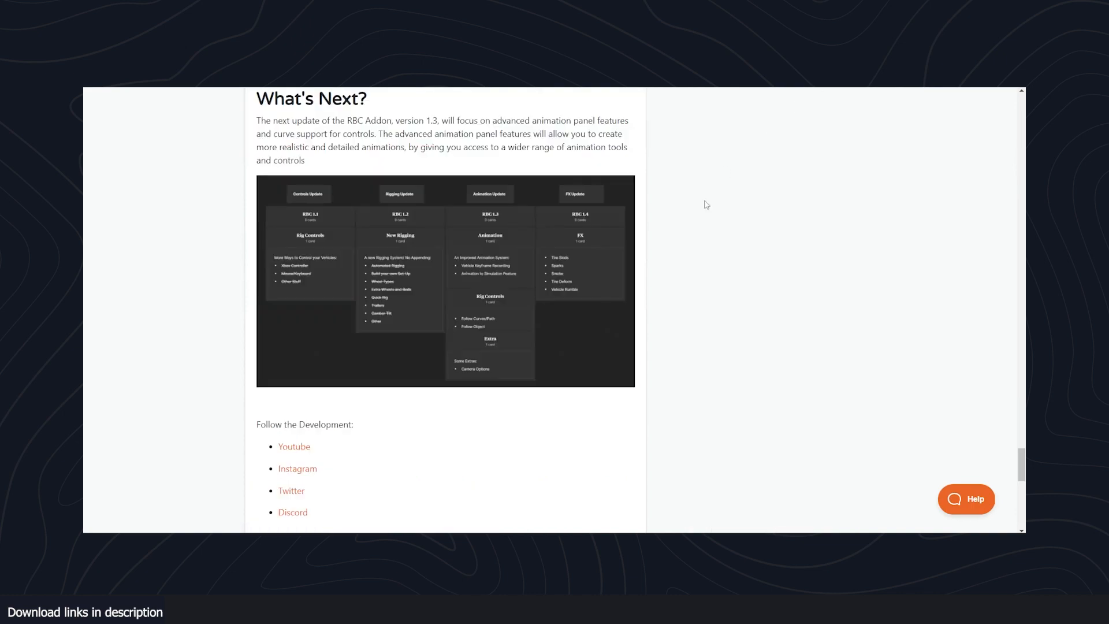
{"action": "mouse_move", "coordinate": [685, 96]}
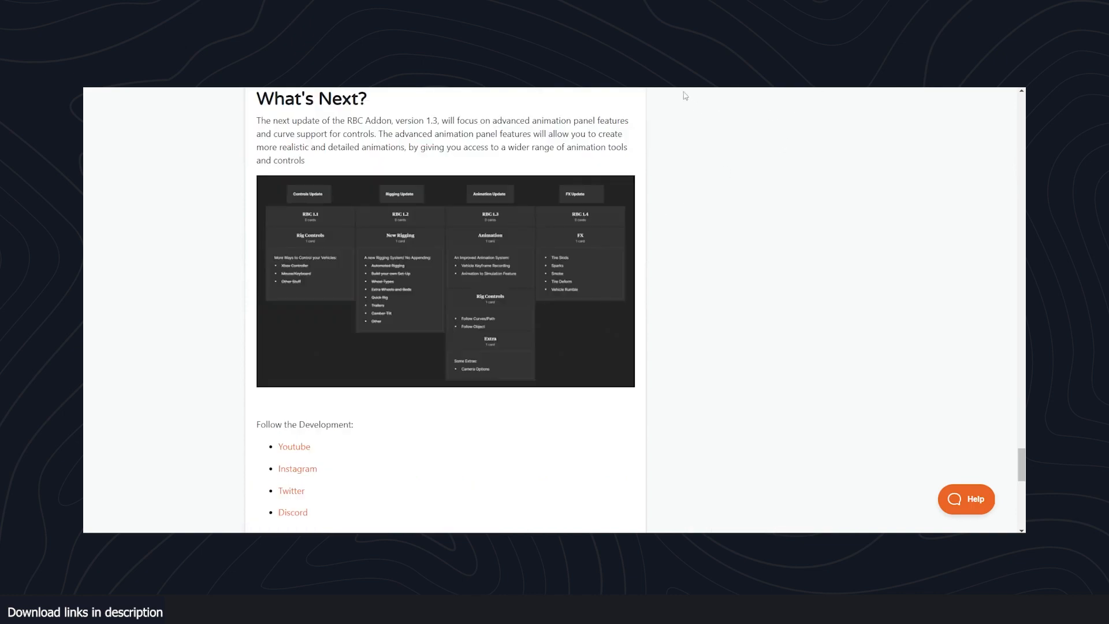